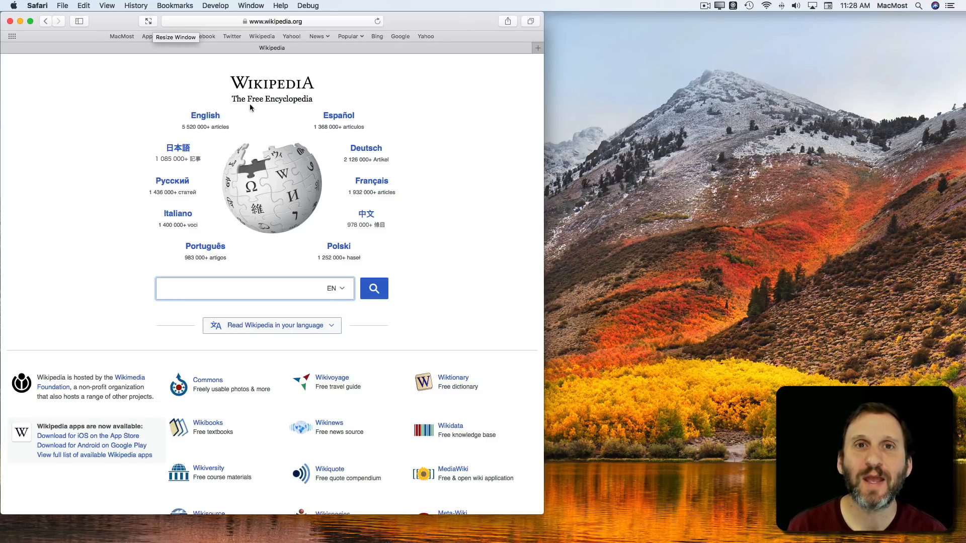
mouse_move(493, 445)
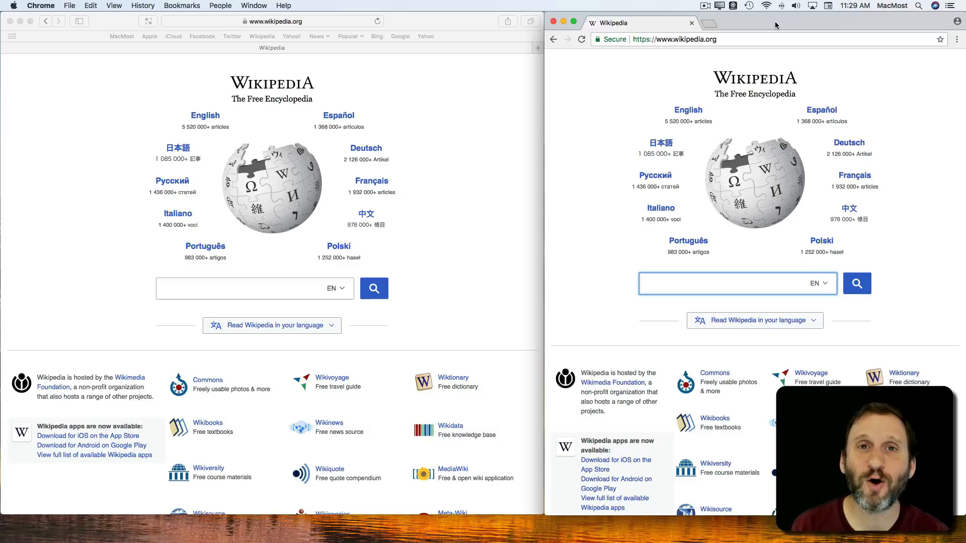
left_click(736, 284)
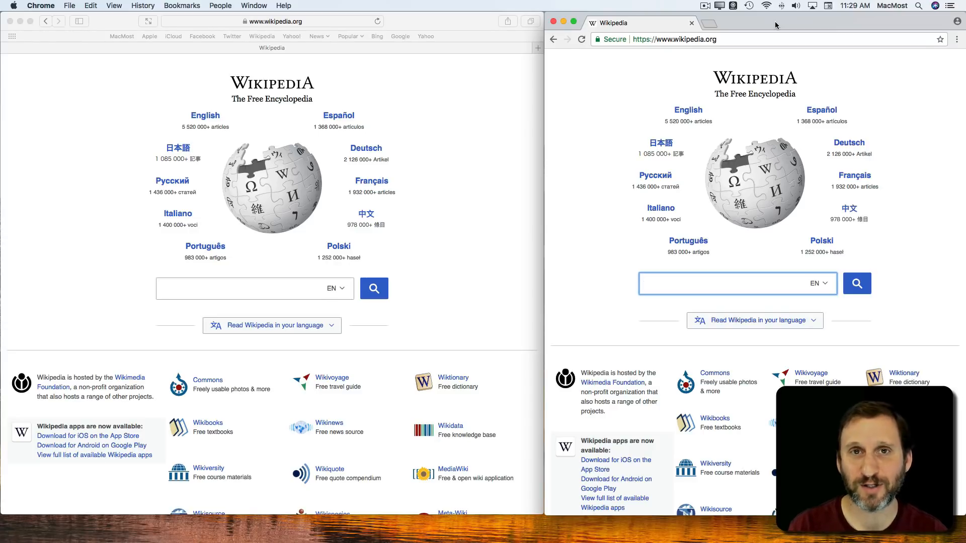
left_click(737, 284)
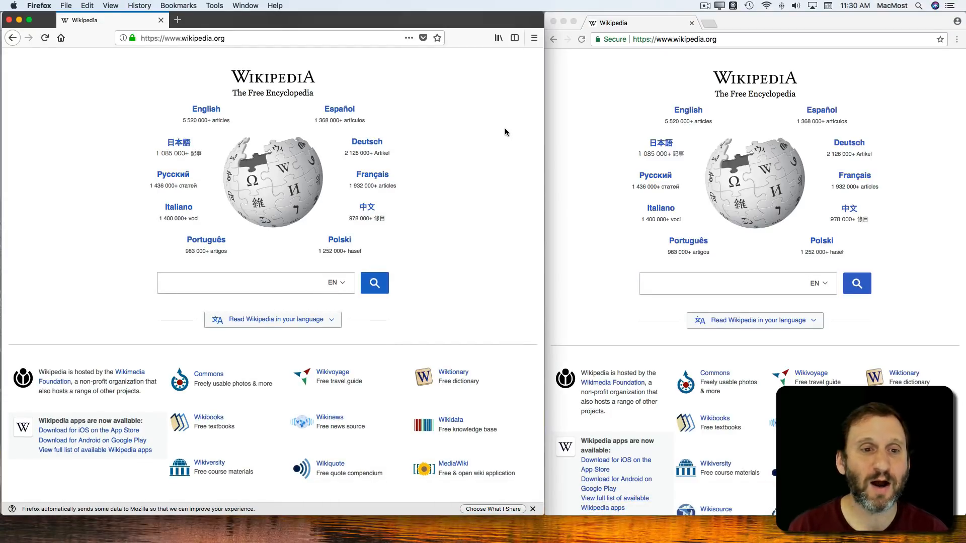
left_click(246, 283)
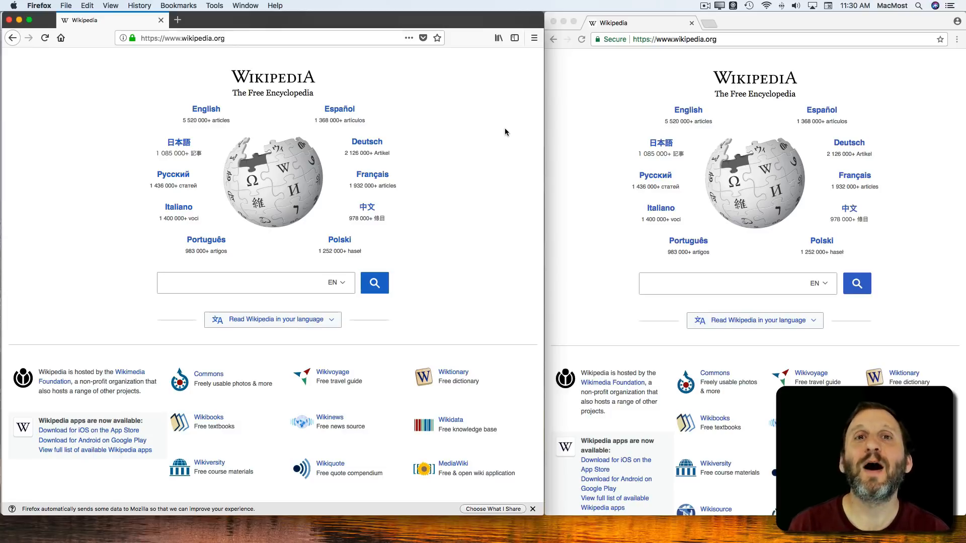
left_click(247, 283)
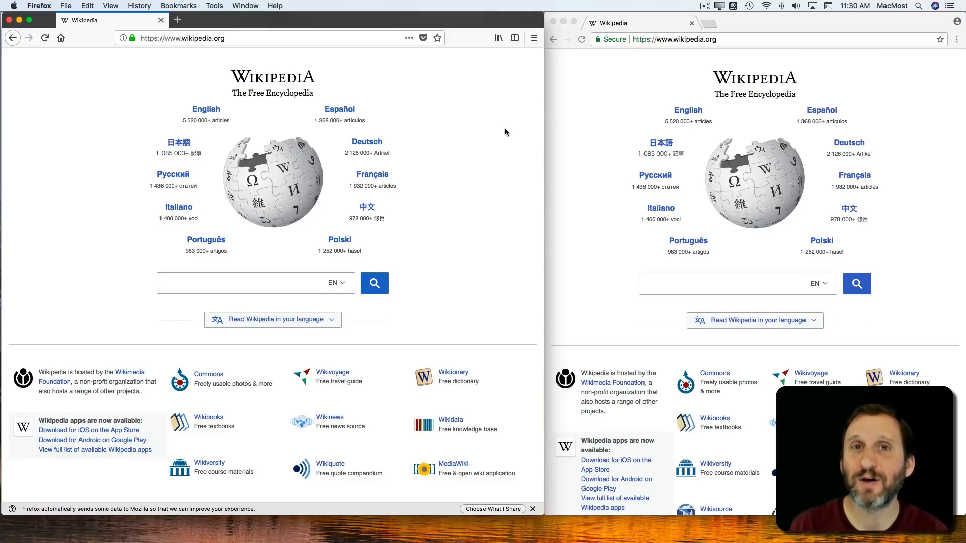
left_click(246, 283)
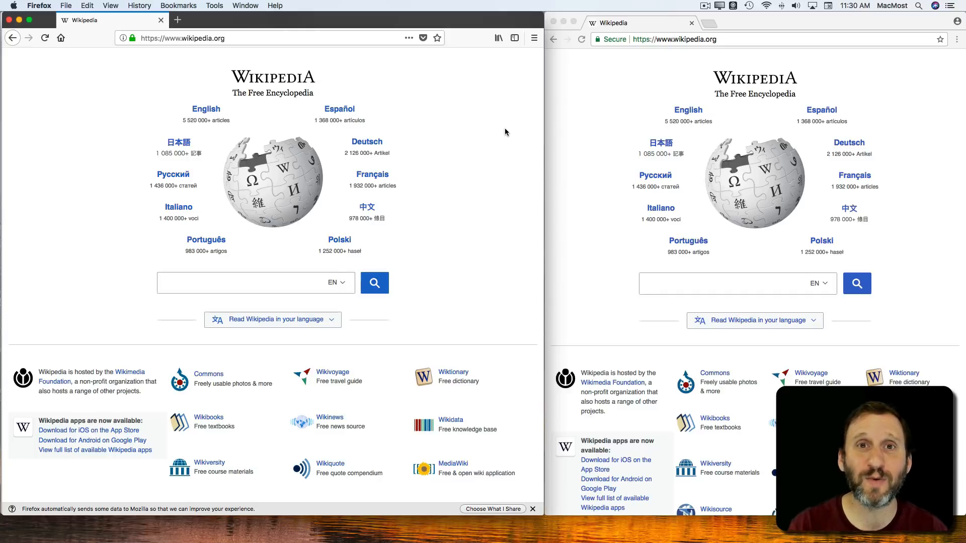
left_click(247, 283)
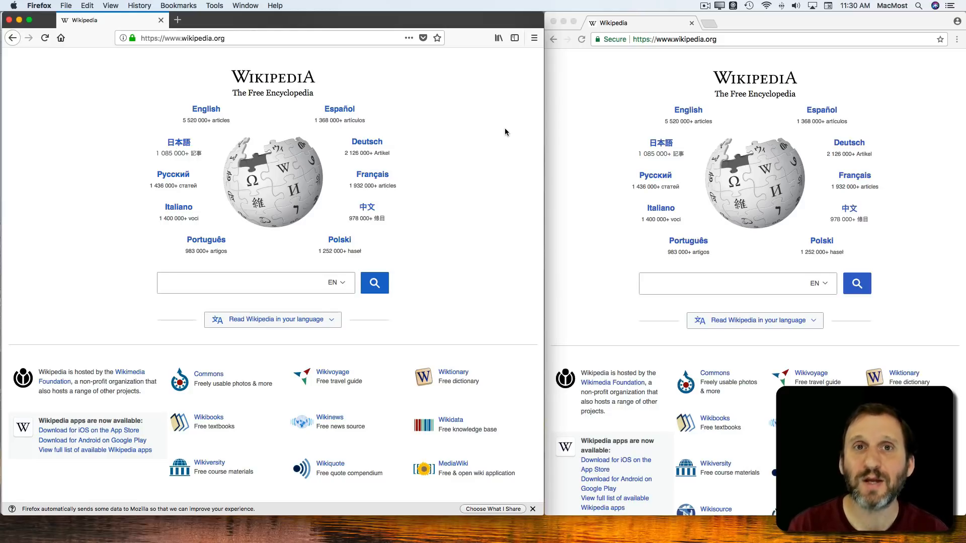
left_click(247, 283)
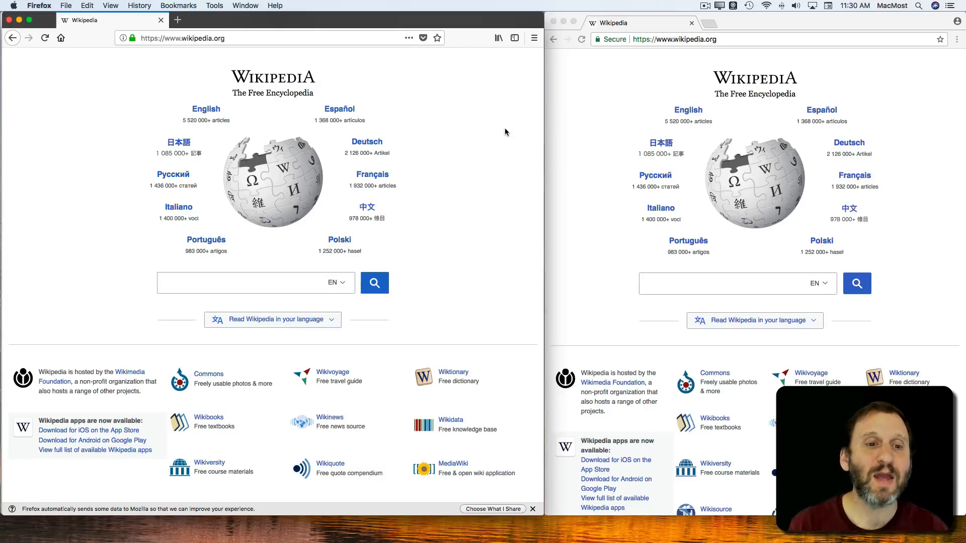
left_click(246, 283)
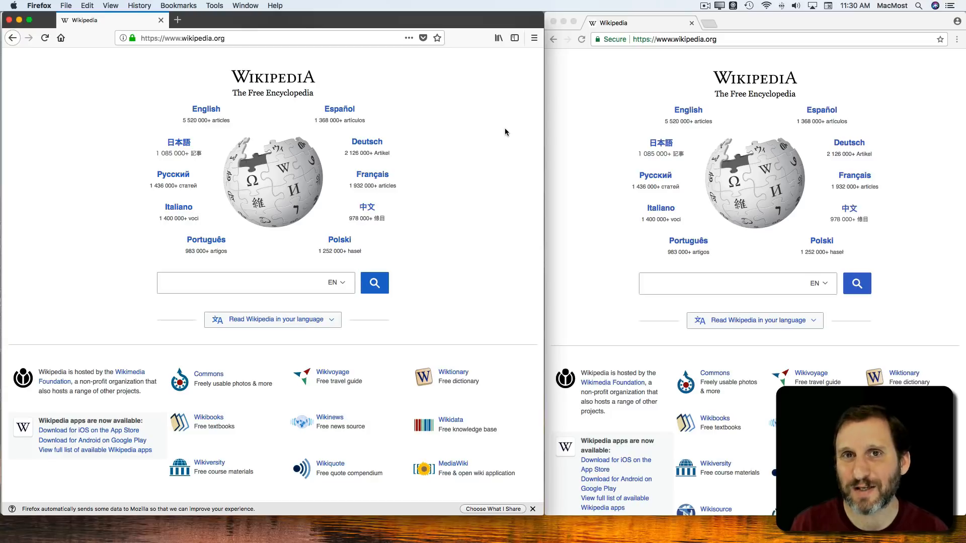
left_click(247, 283)
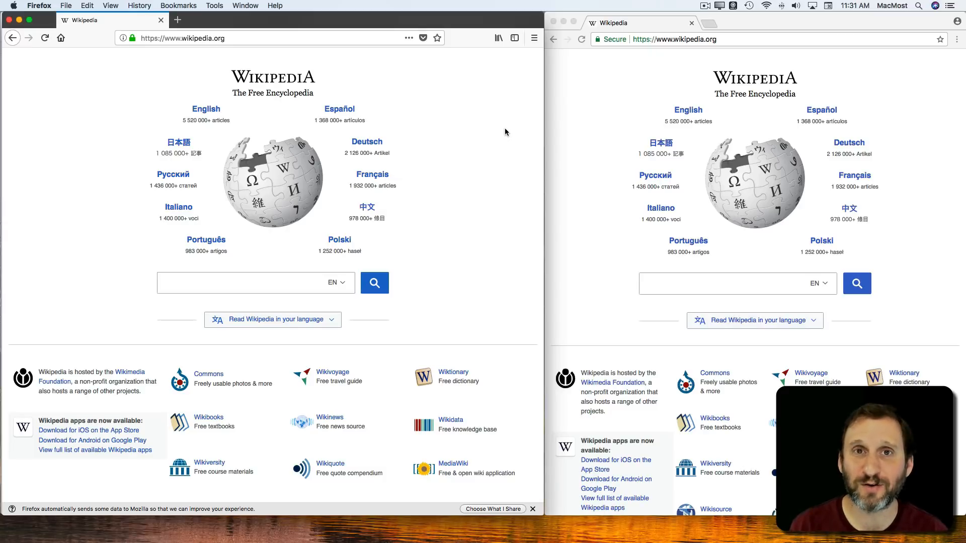
left_click(253, 283)
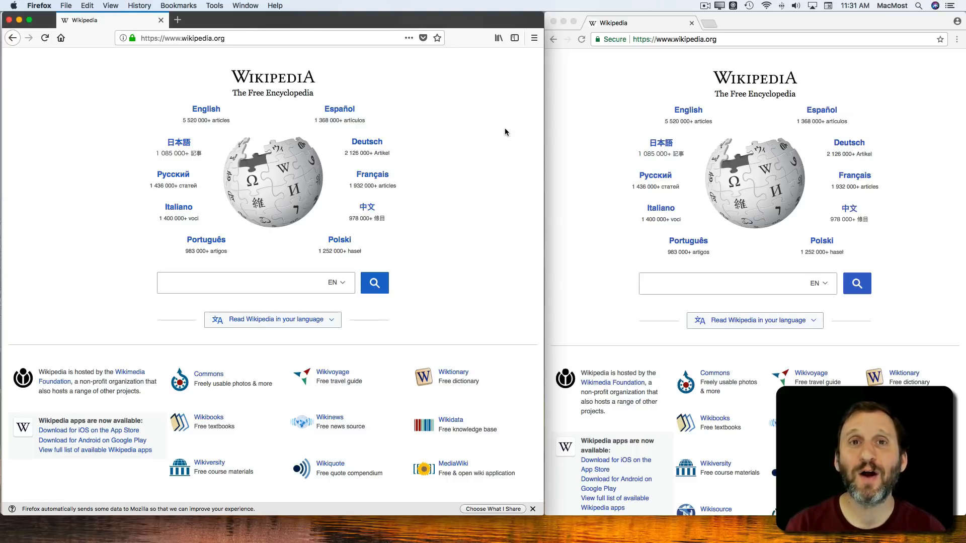
left_click(247, 283)
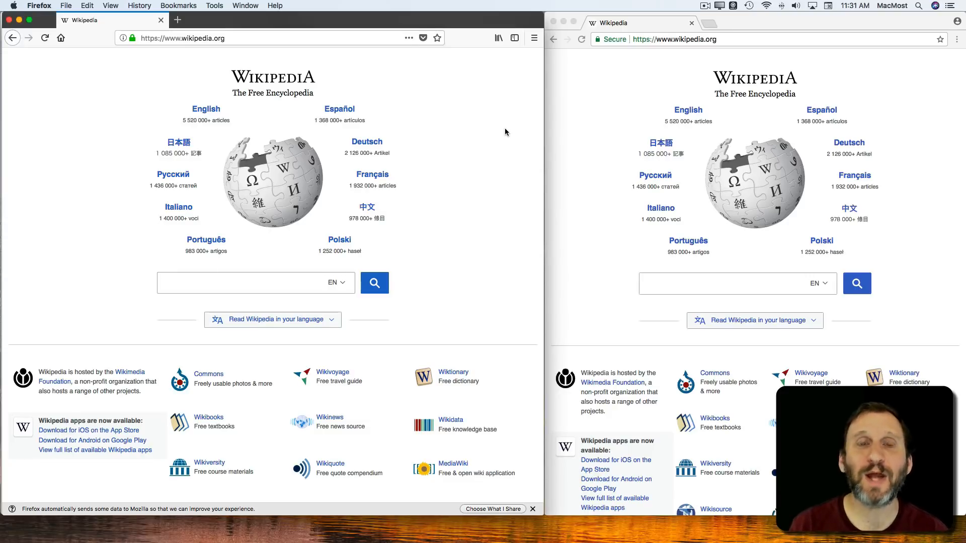
left_click(246, 283)
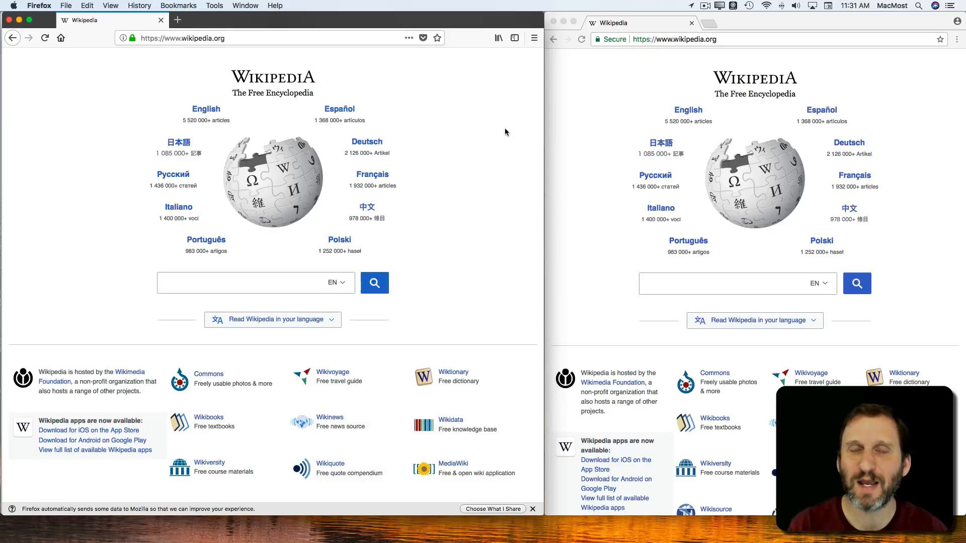
left_click(247, 282)
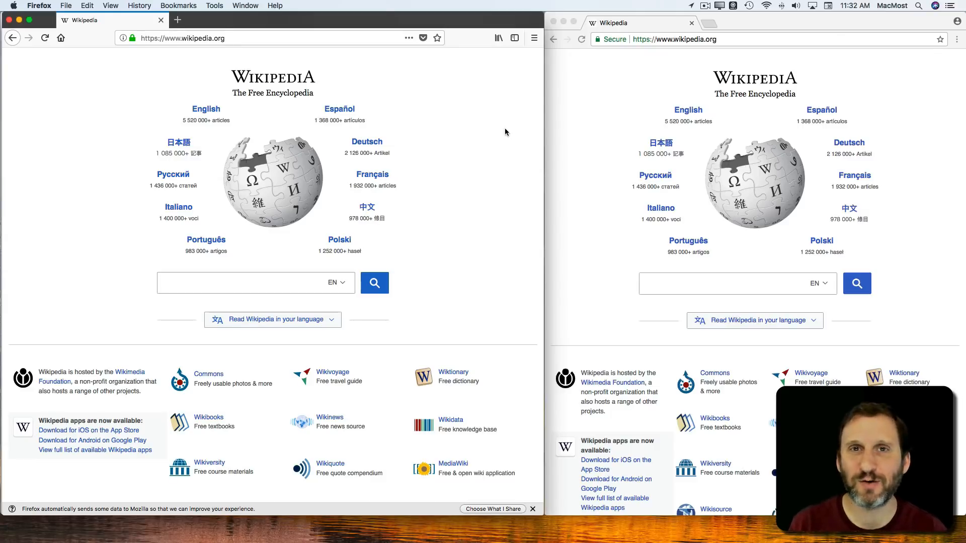
left_click(252, 283)
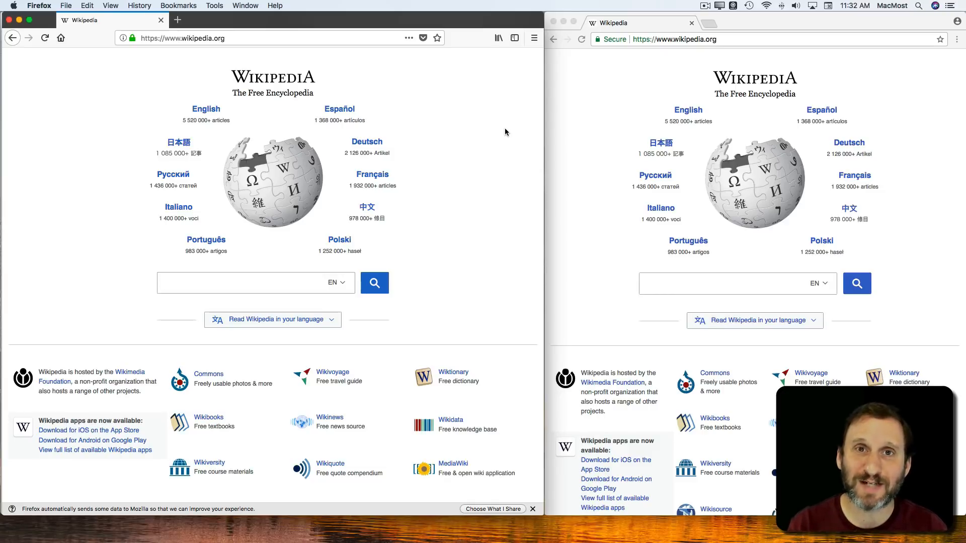
left_click(247, 283)
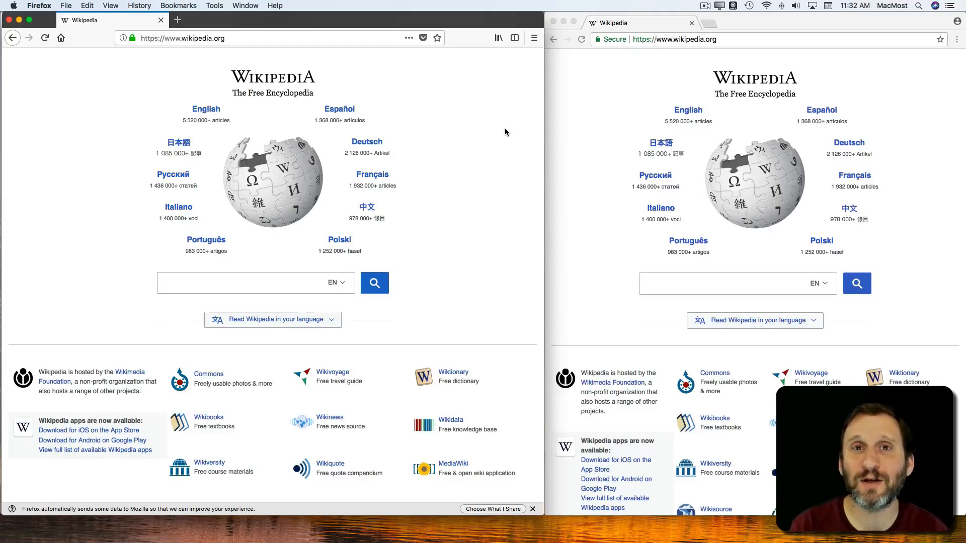
left_click(246, 283)
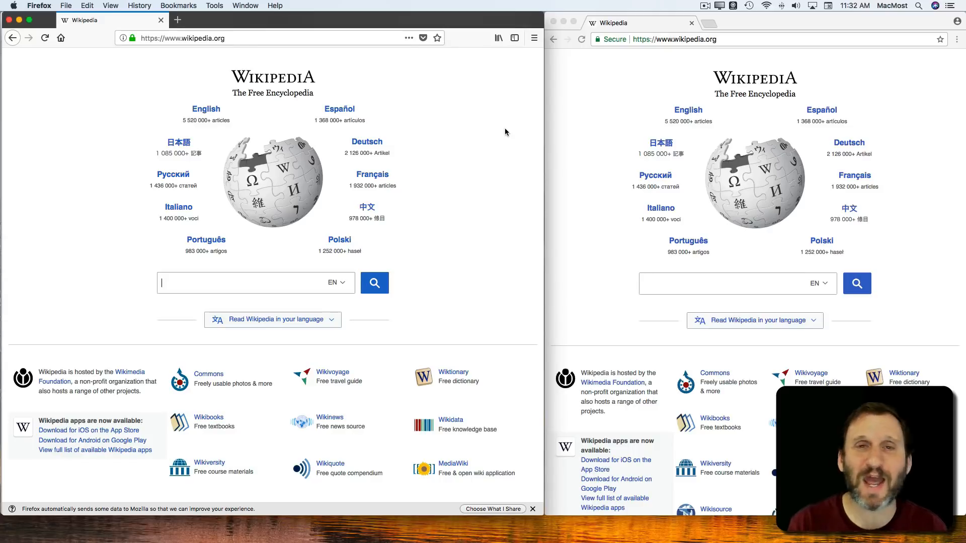